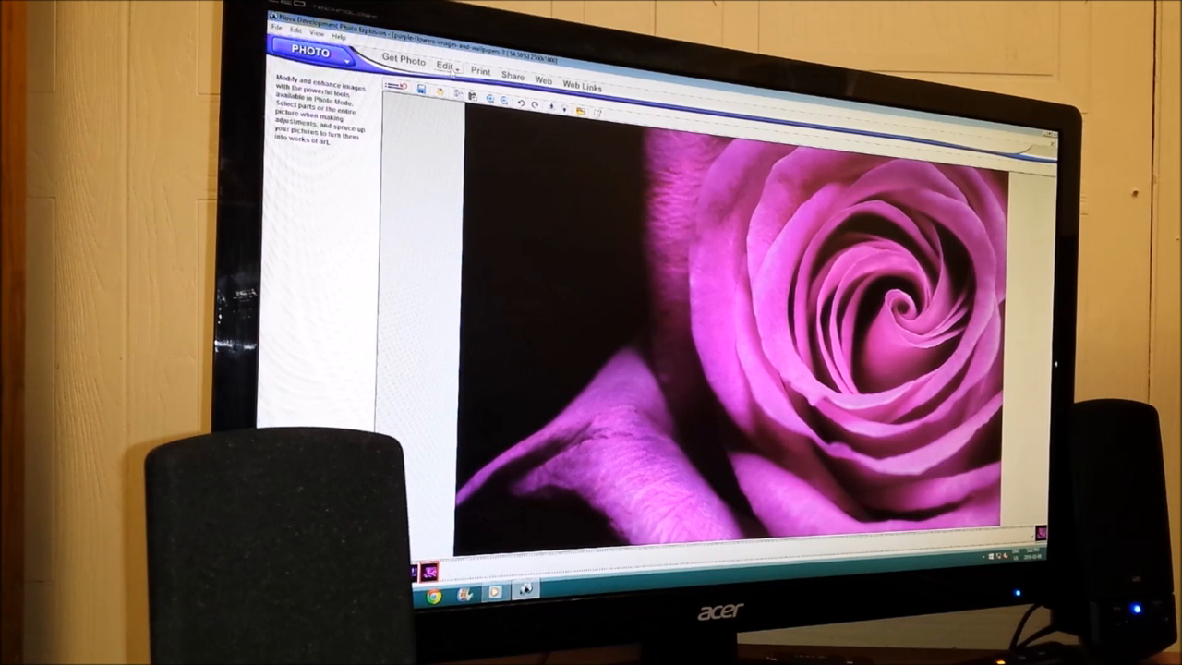
- Open the Edit tools to reveal the Text submenu for the rose photo
left_click(447, 66)
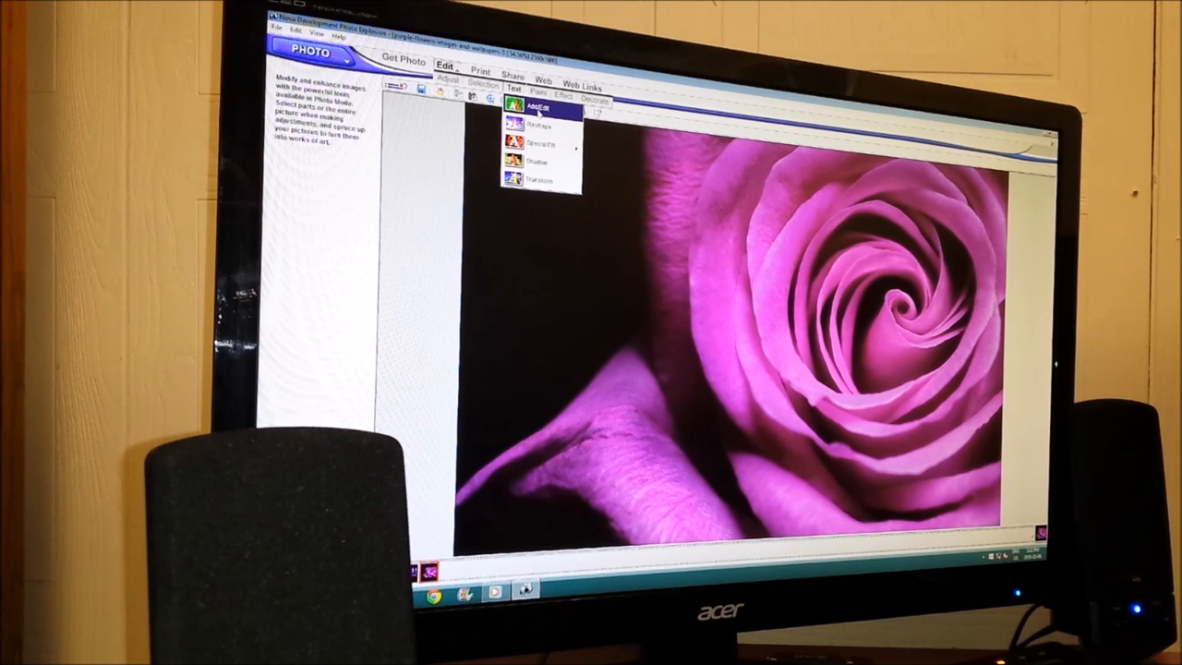
- Add white script 'Live', 'Laugh' and 'Love' and arrange them diagonally over the rose
left_click(538, 110)
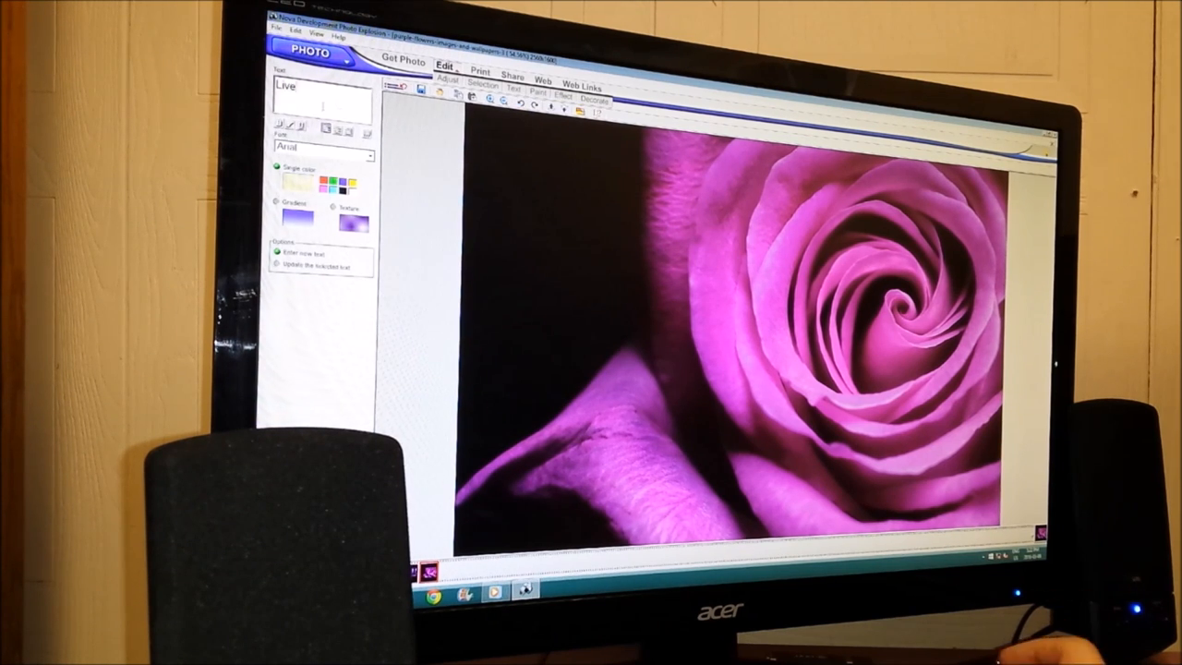
left_click(324, 155)
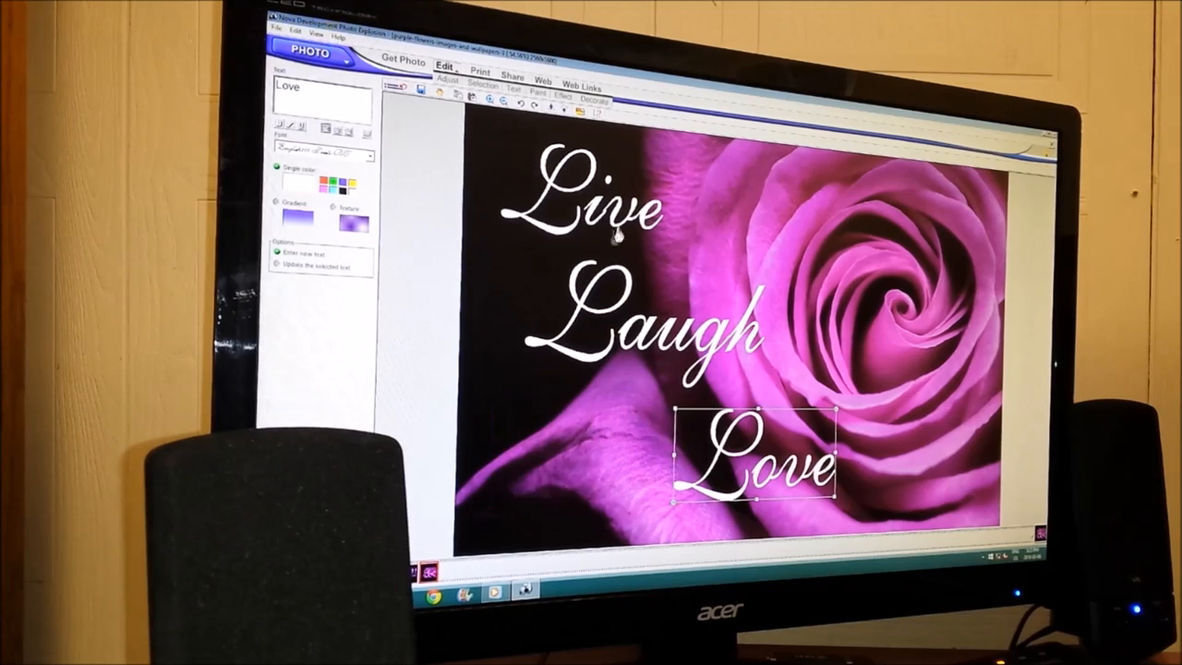
left_click(684, 332)
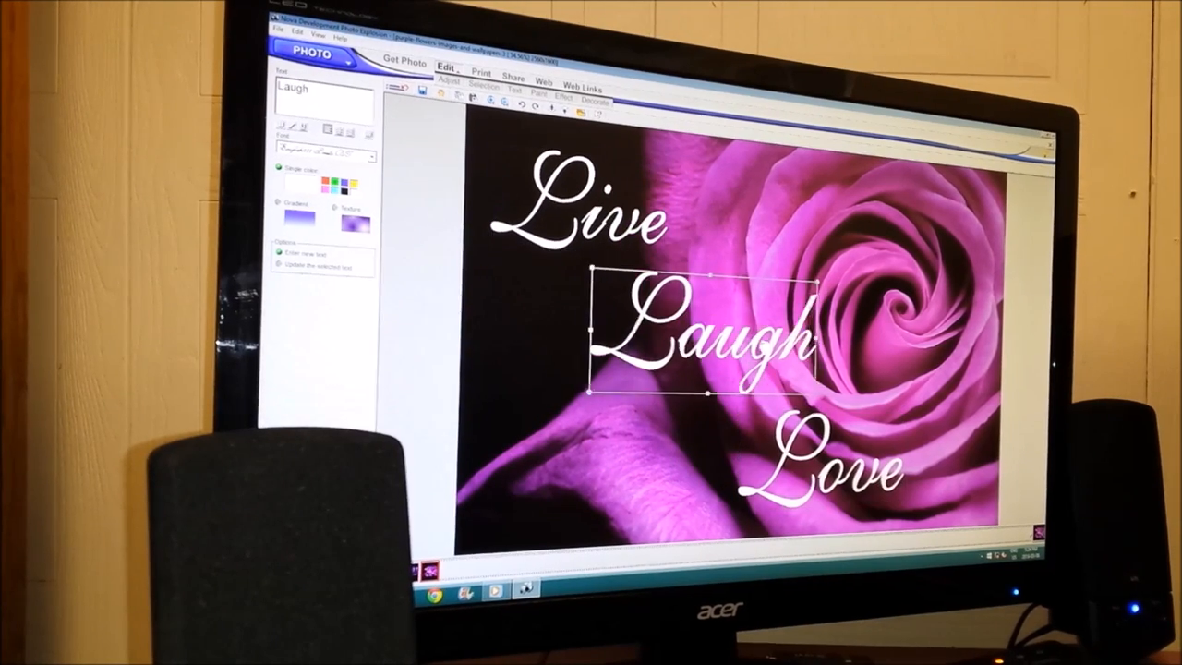